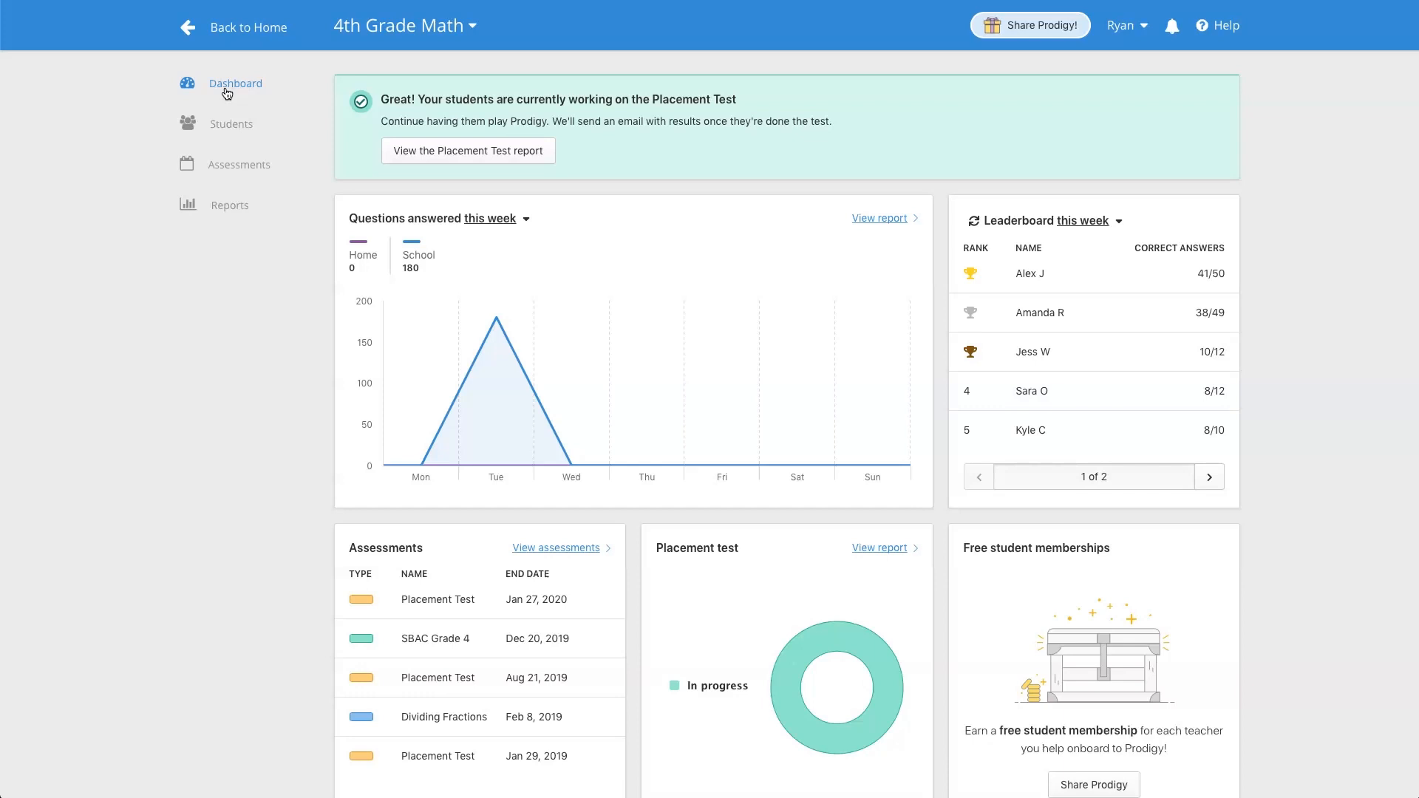
Step: Go to the class Reports list and open the Placement Test report
{"action": "left_click", "coordinate": [230, 204]}
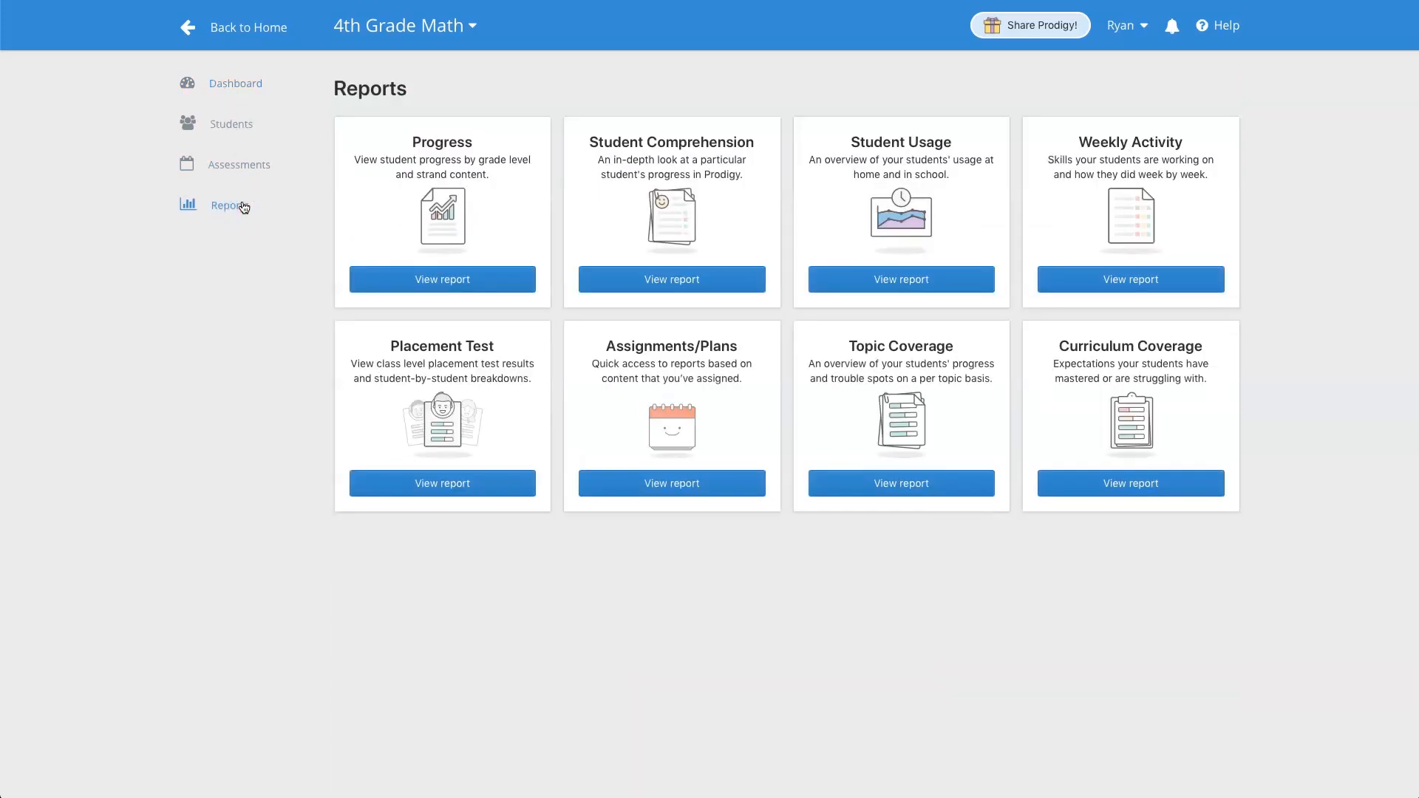
{"action": "mouse_move", "coordinate": [413, 440]}
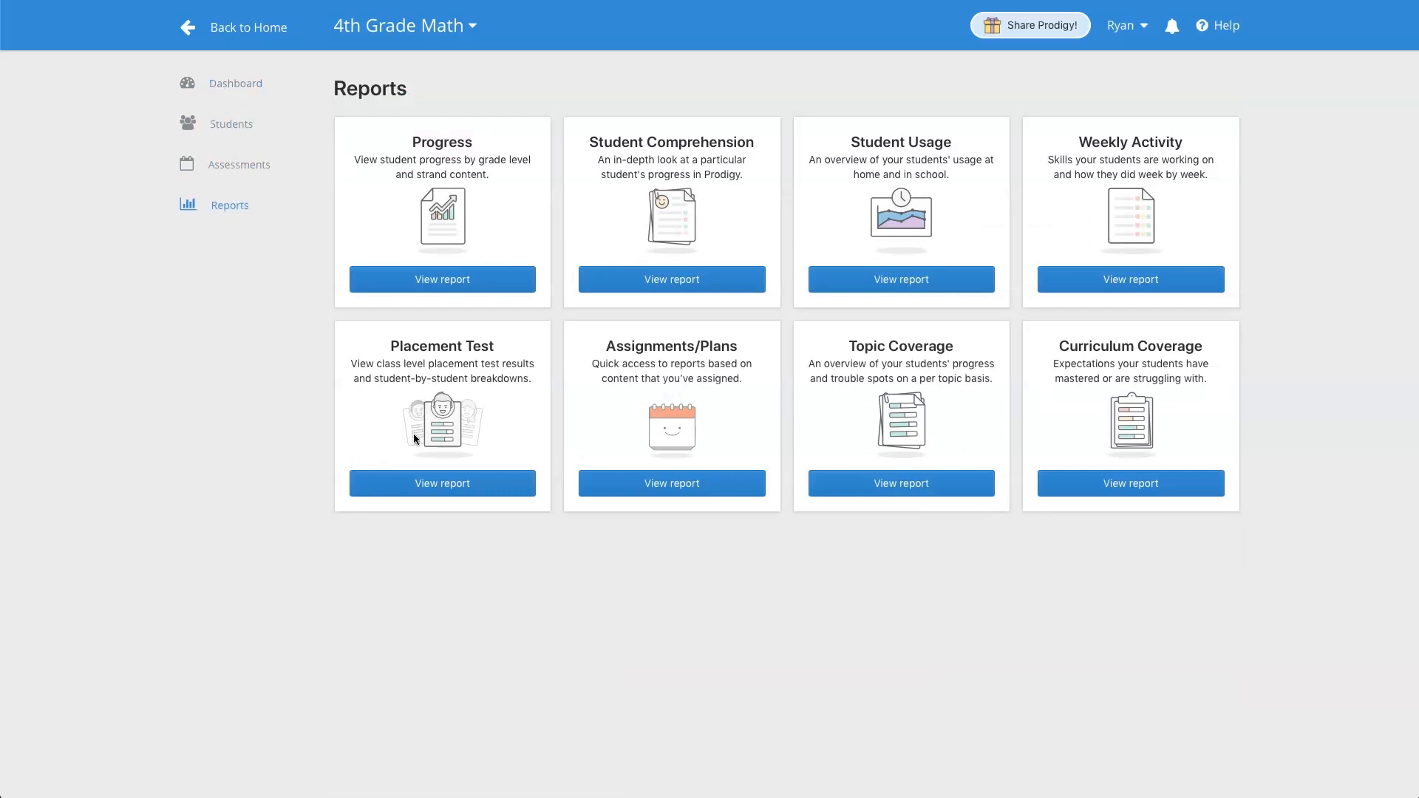
{"action": "left_click", "coordinate": [442, 482]}
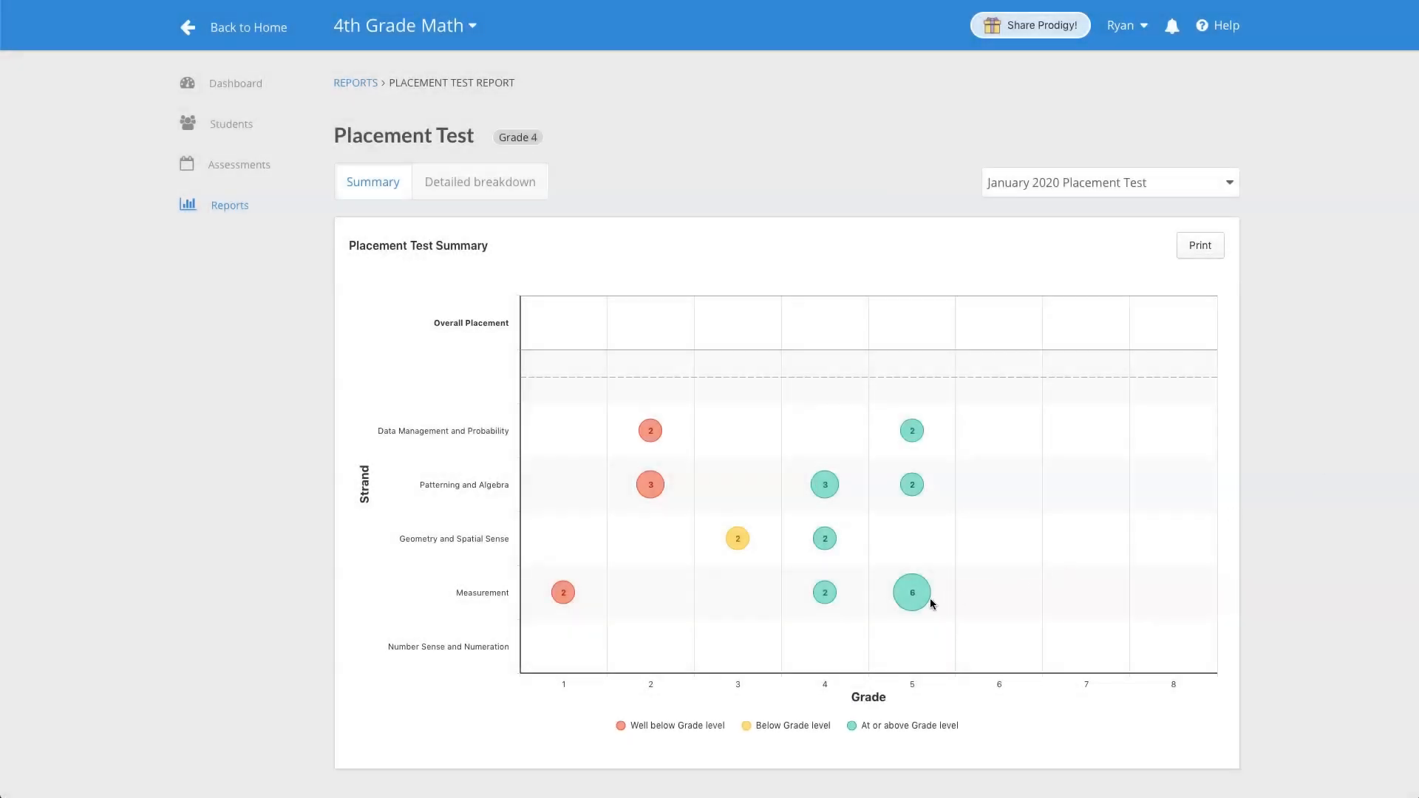
{"action": "mouse_move", "coordinate": [912, 593]}
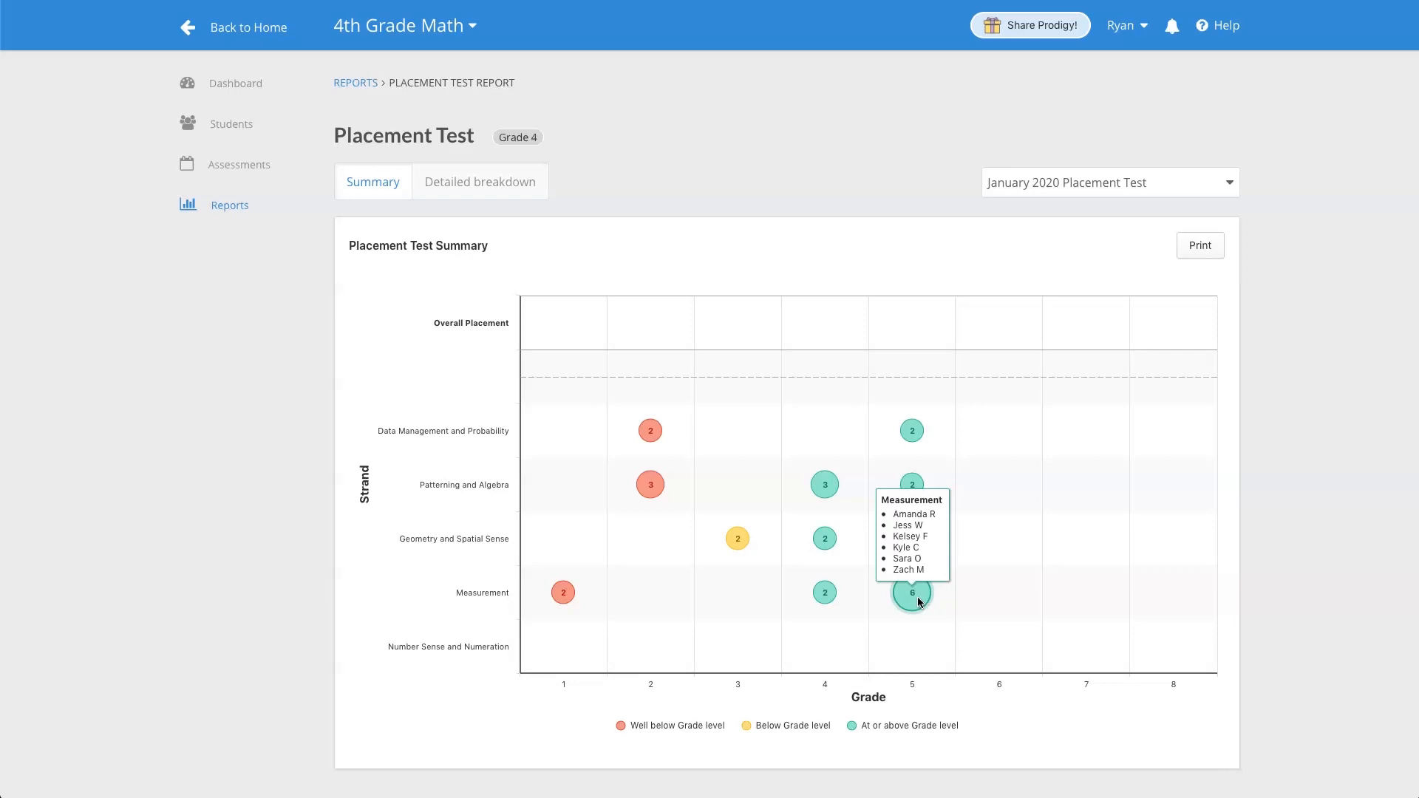
{"action": "mouse_move", "coordinate": [912, 594]}
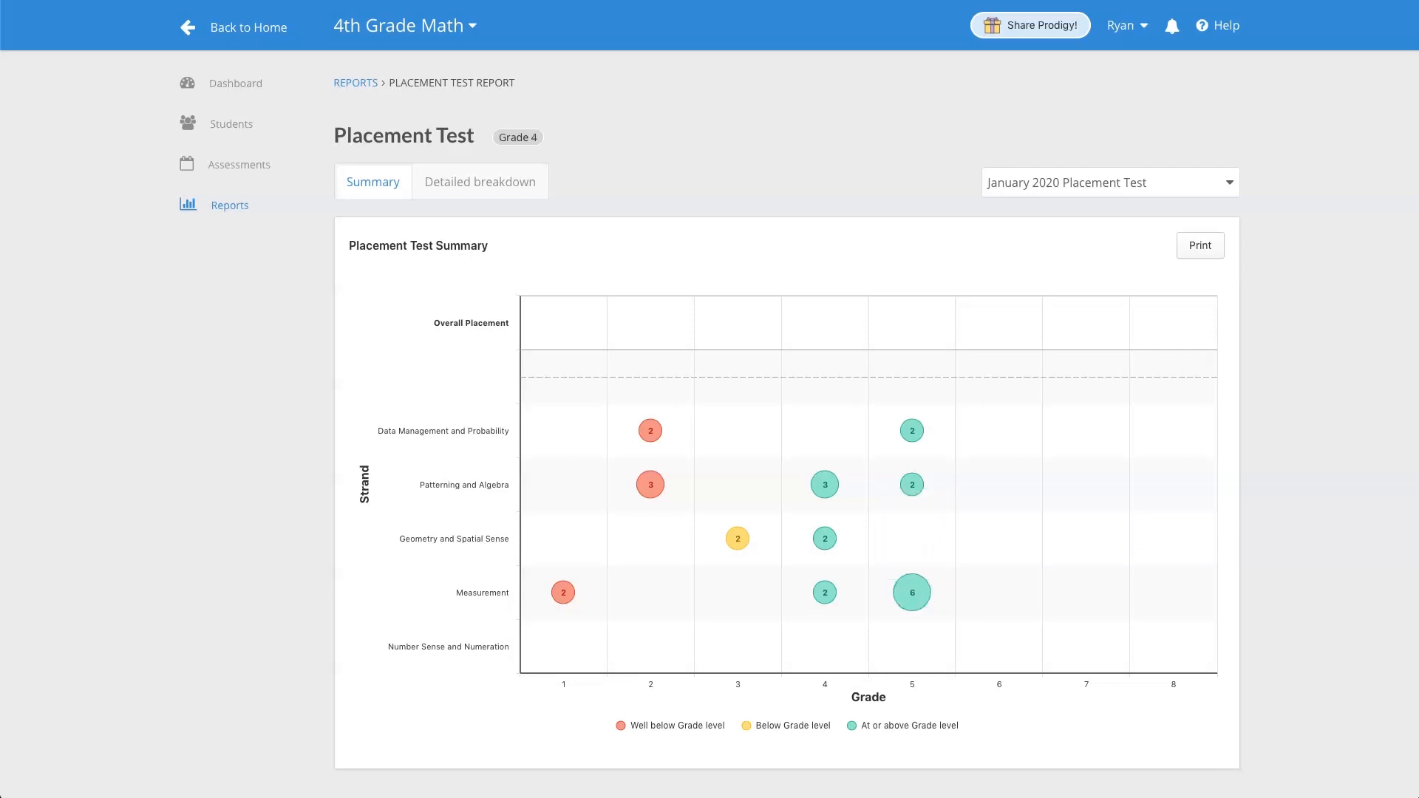
{"action": "mouse_move", "coordinate": [665, 303]}
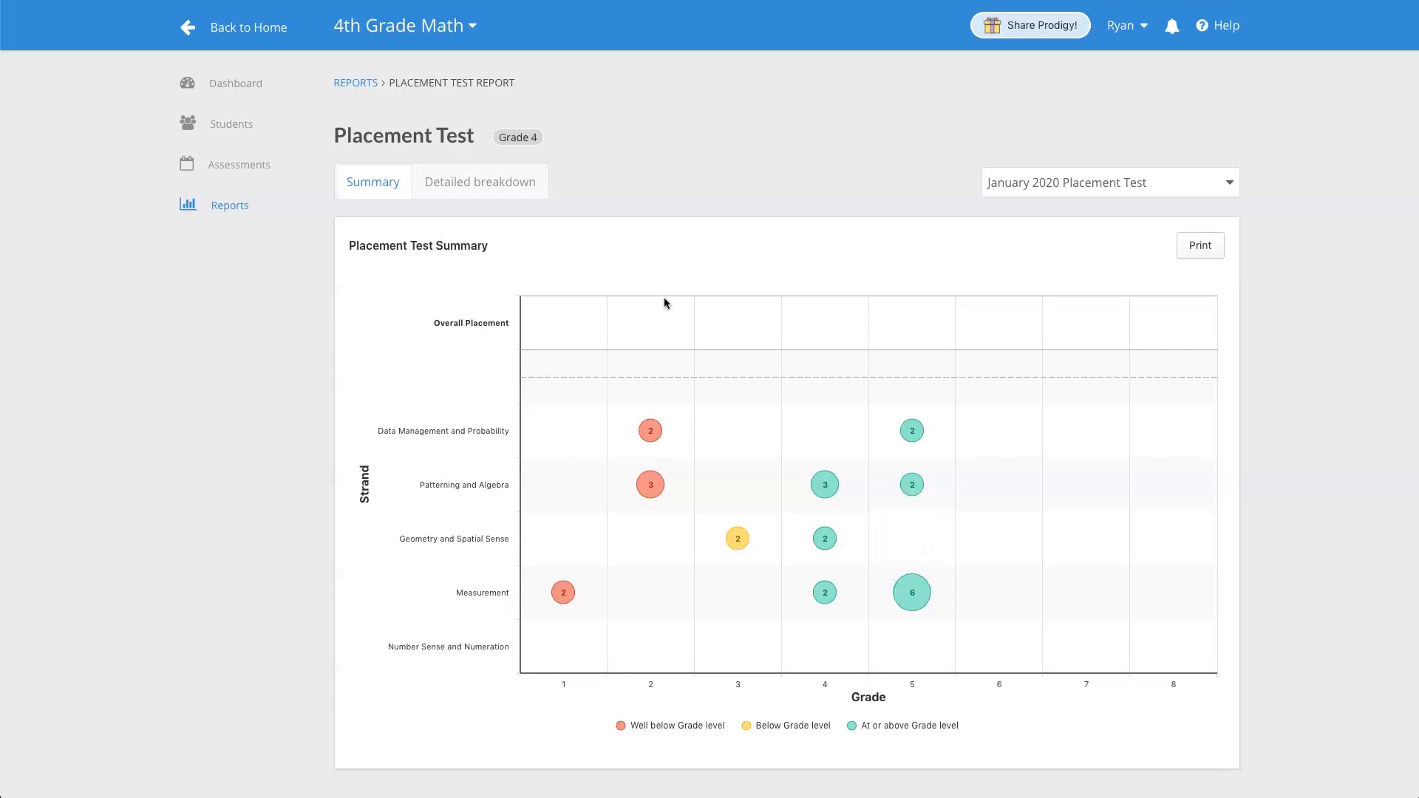
{"action": "left_click", "coordinate": [479, 182]}
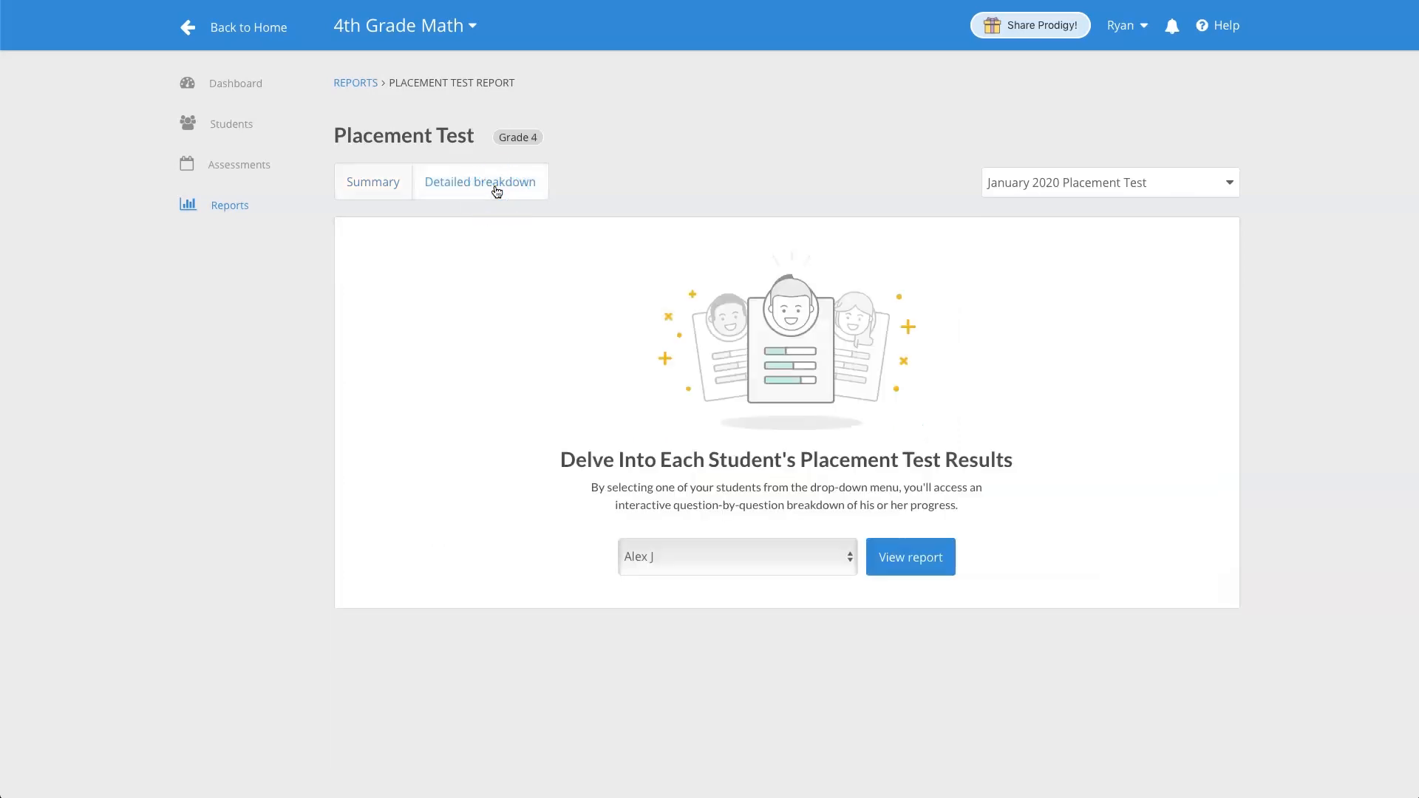
{"action": "left_click", "coordinate": [736, 556]}
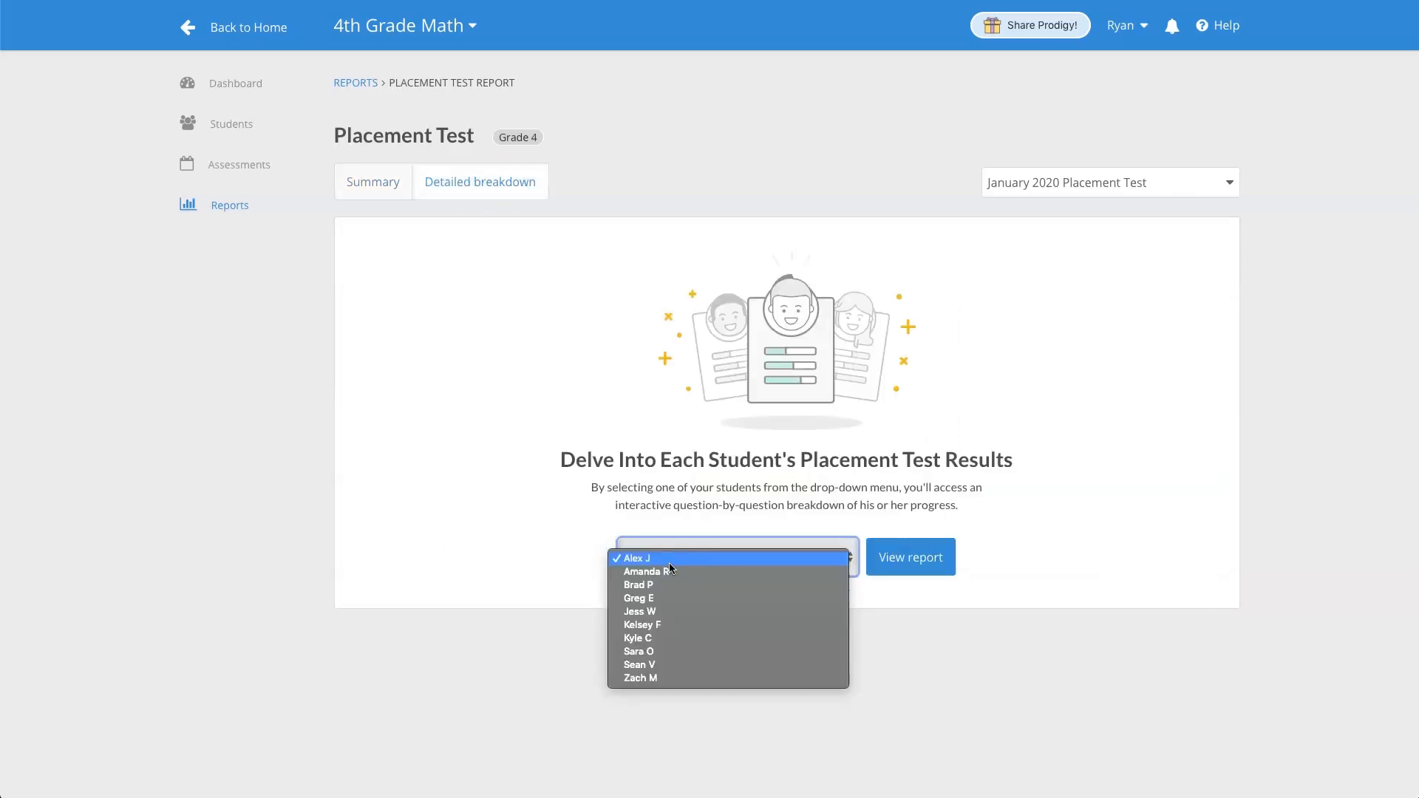
{"action": "left_click", "coordinate": [647, 570]}
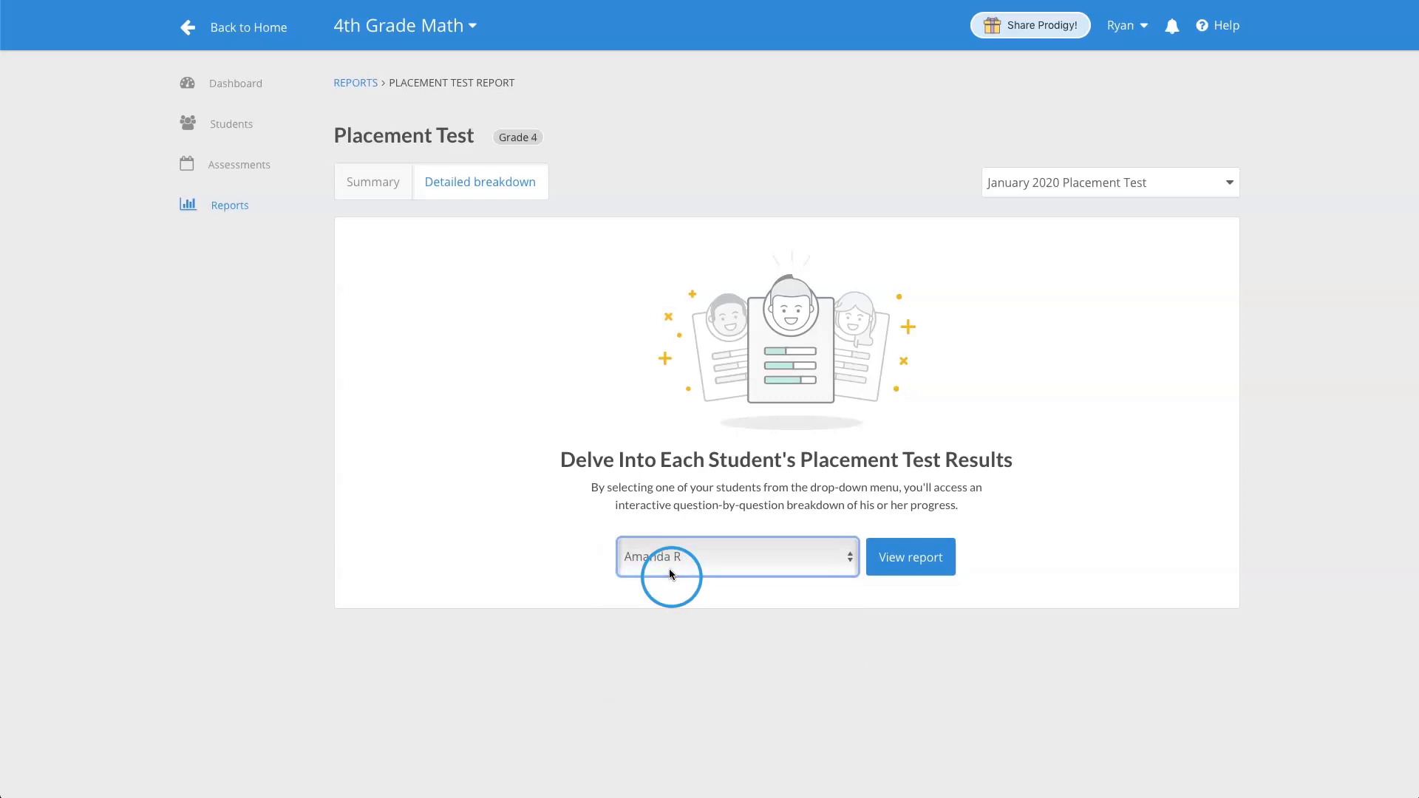
{"action": "left_click", "coordinate": [909, 557]}
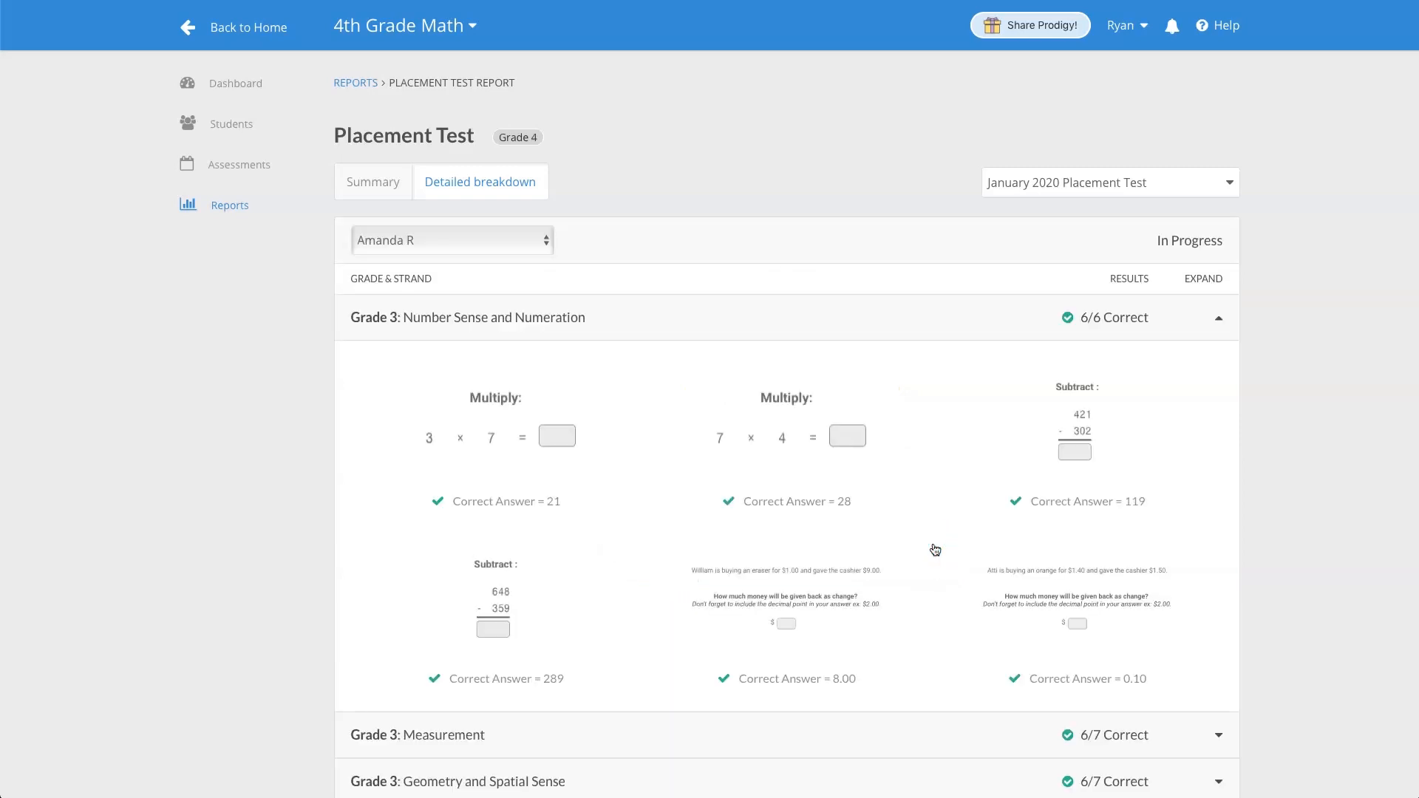
{"action": "mouse_move", "coordinate": [935, 549]}
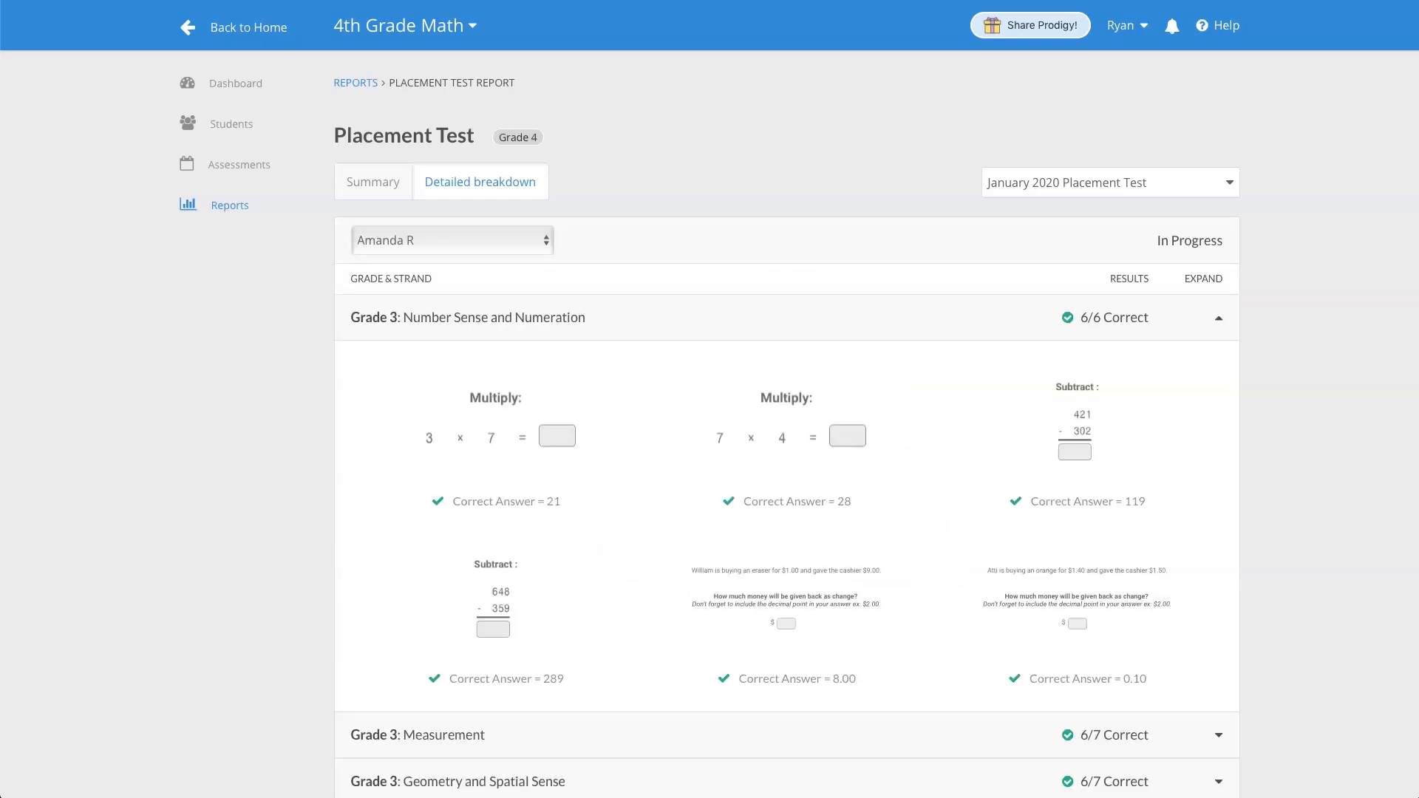